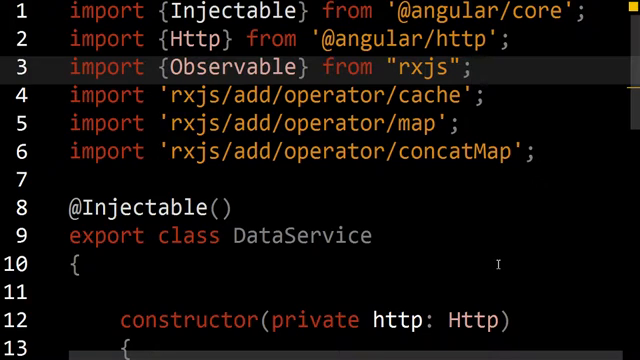
# Select the rxjs module name in the Observable import and the map operator import line.
pyautogui.doubleClick(218, 68)
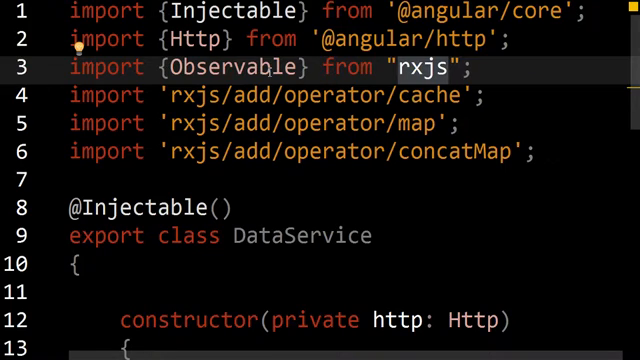
pyautogui.scroll(-3)
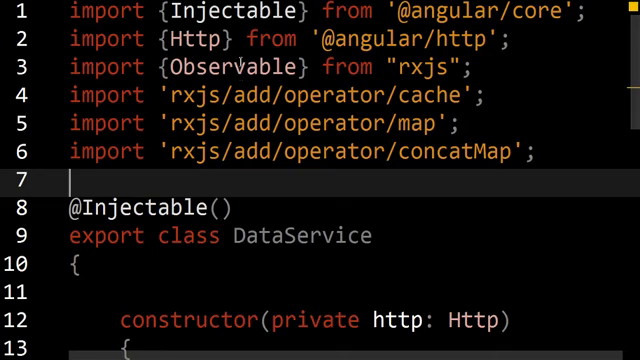
pyautogui.moveTo(399, 178)
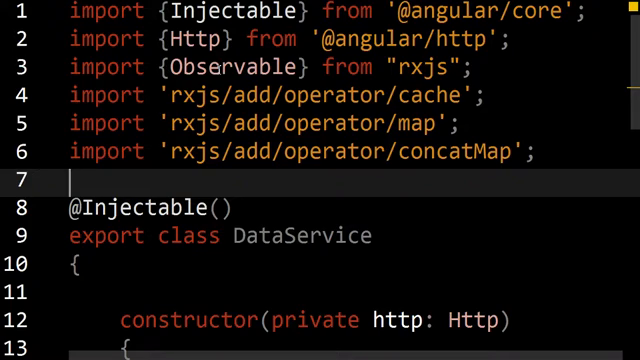
pyautogui.doubleClick(425, 68)
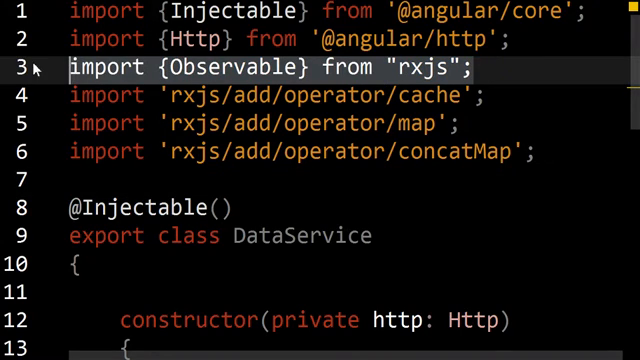
pyautogui.moveTo(300, 237)
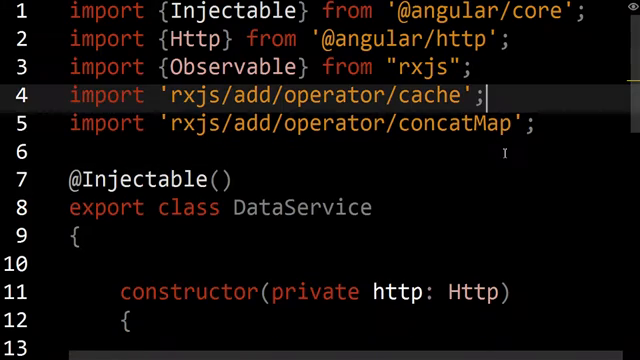
# Re-add import 'rxjs/add/operator/map'; between the cache and concatMap imports.
pyautogui.scroll(-3)
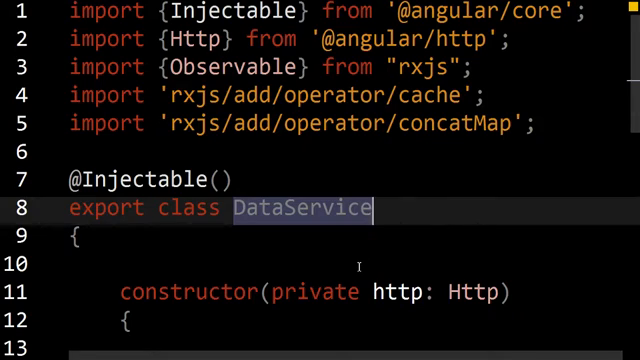
pyautogui.write("import 'rxjs/add/operator/map';")
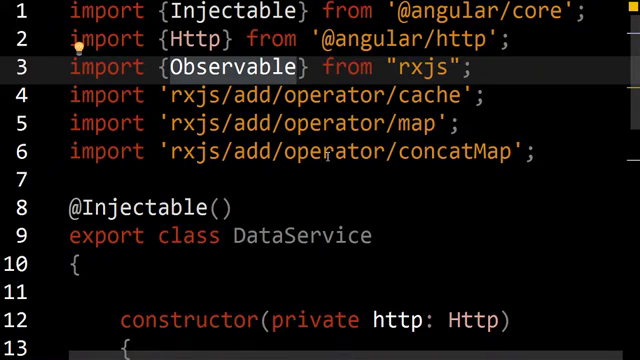
pyautogui.moveTo(405, 182)
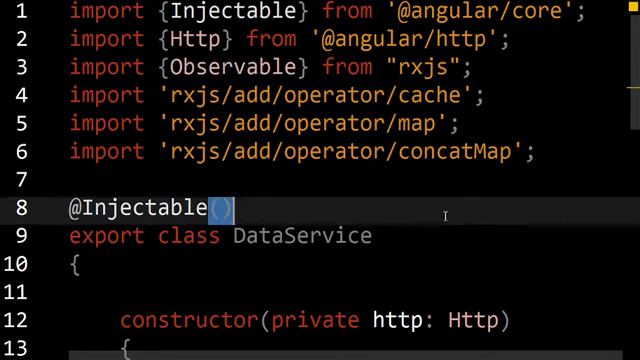
# Scroll down to getSampleData and its get, cache, map, concatMap chain.
pyautogui.scroll(-3)
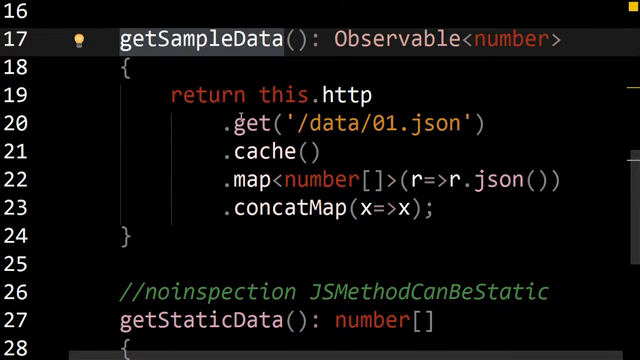
pyautogui.moveTo(284, 158)
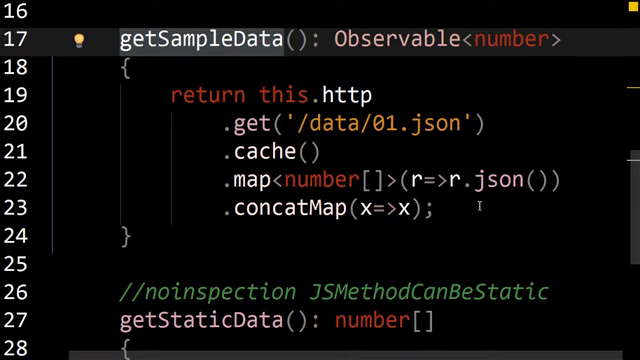
# Scroll back to the imports and select the word Observable on line 3.
pyautogui.scroll(3)
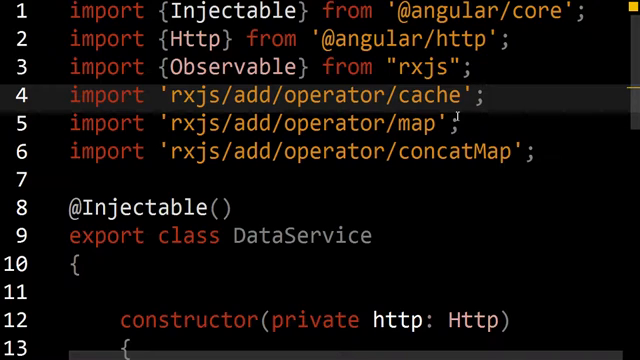
pyautogui.doubleClick(210, 68)
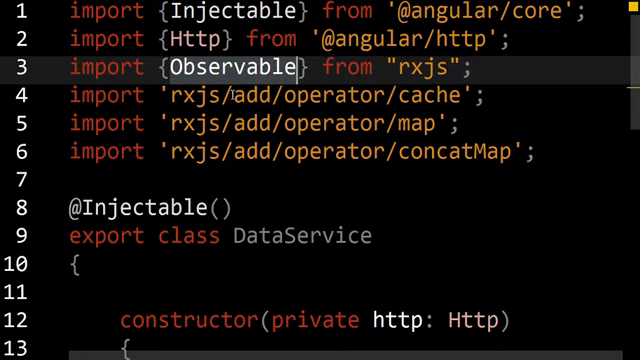